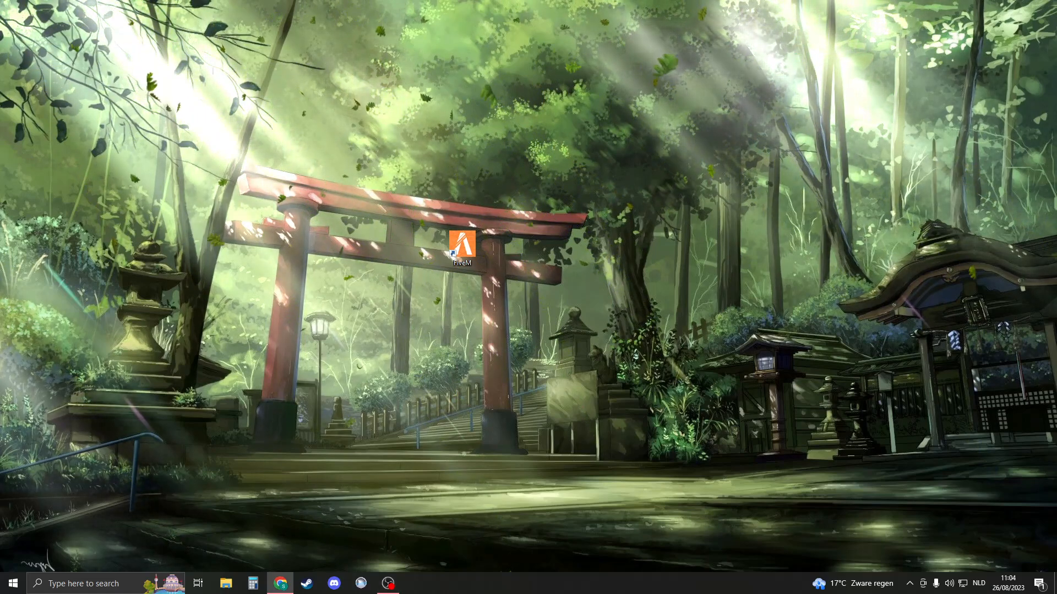
Step: Open Chrome and search Google for 'reshade'
{"action": "left_click", "coordinate": [279, 583]}
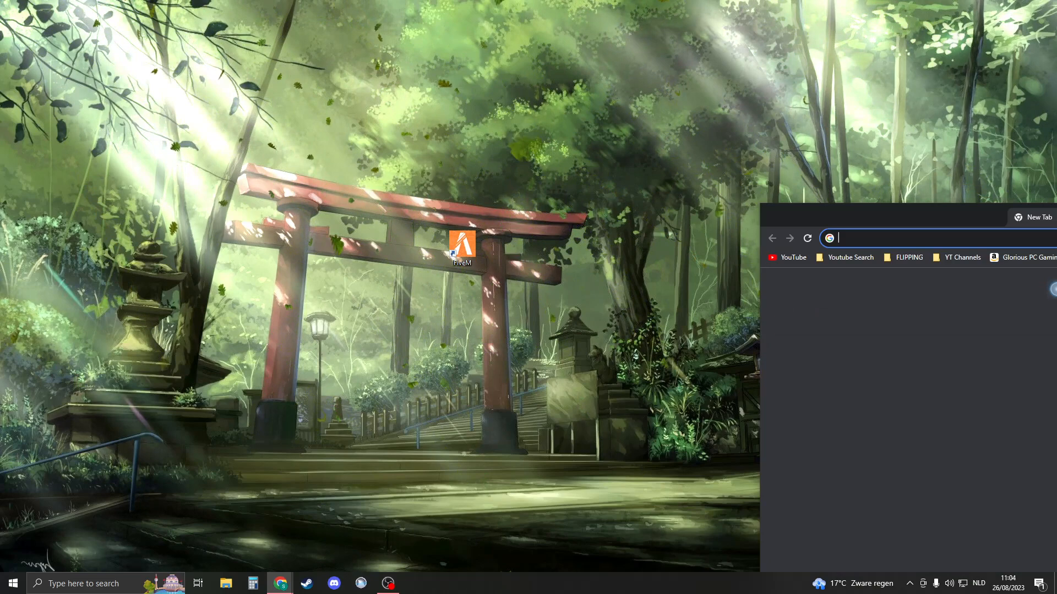
{"action": "left_click", "coordinate": [1018, 217]}
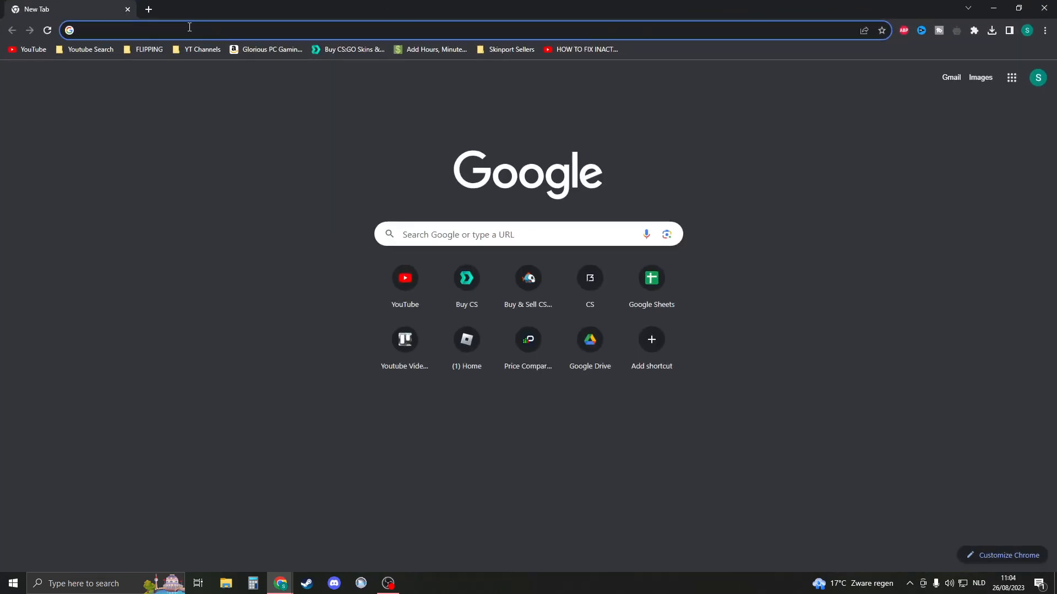
{"action": "type", "text": "resahde"}
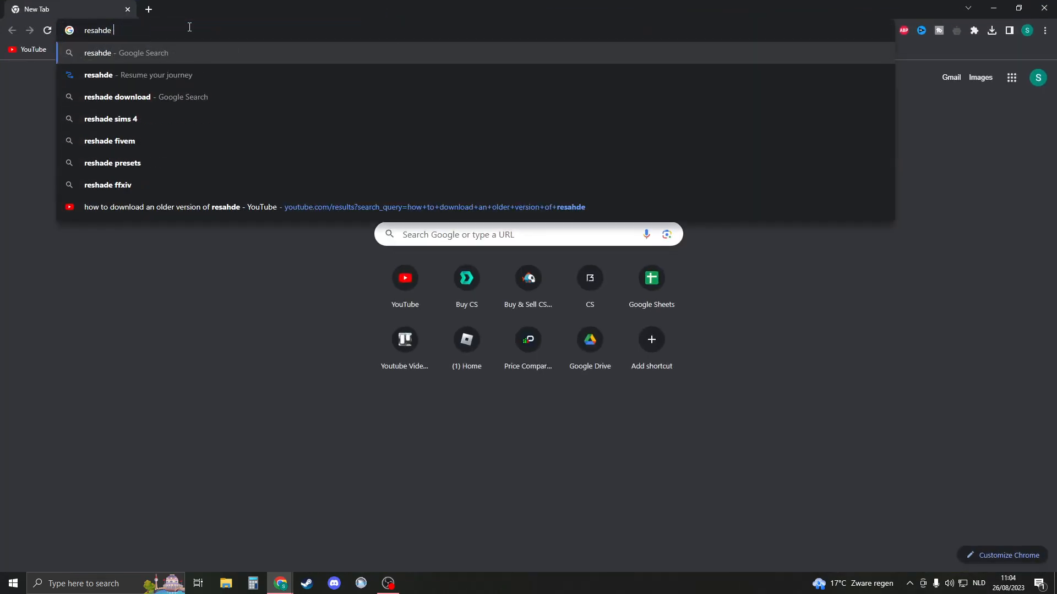
{"action": "key", "text": "enter"}
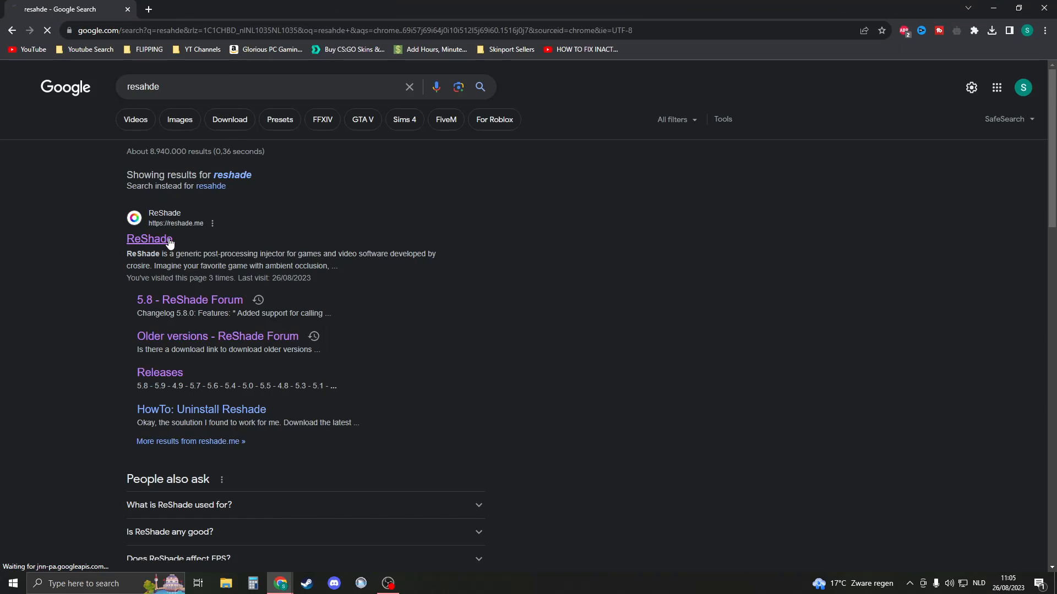
Step: Download ReShade 5.9.2 from reshade.me and run the setup past the SmartScreen warning
{"action": "left_click", "coordinate": [148, 238]}
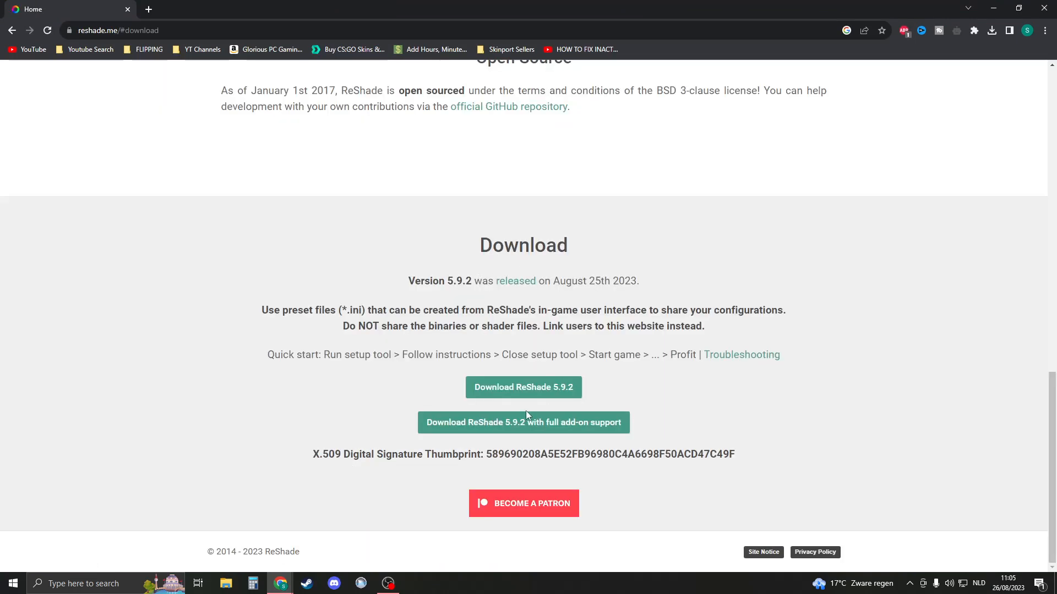
{"action": "mouse_move", "coordinate": [558, 350]}
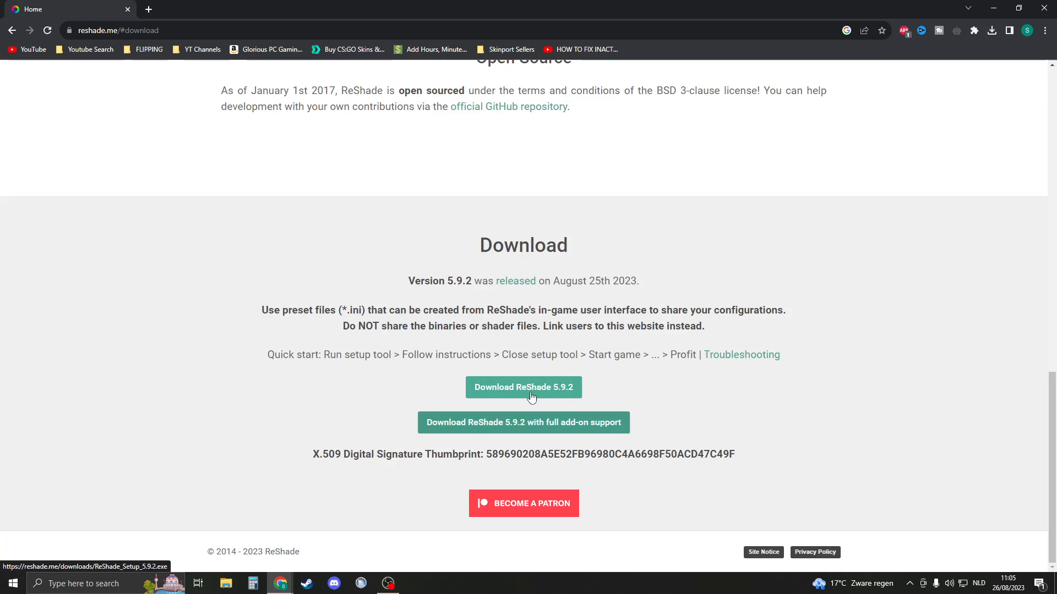
{"action": "left_click", "coordinate": [523, 386]}
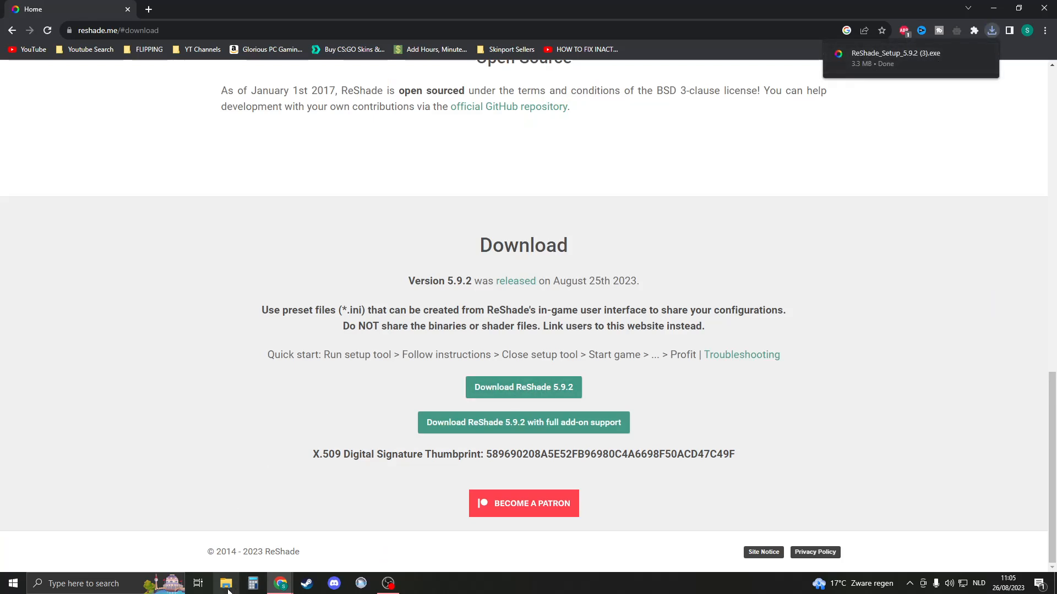
{"action": "left_click", "coordinate": [225, 583]}
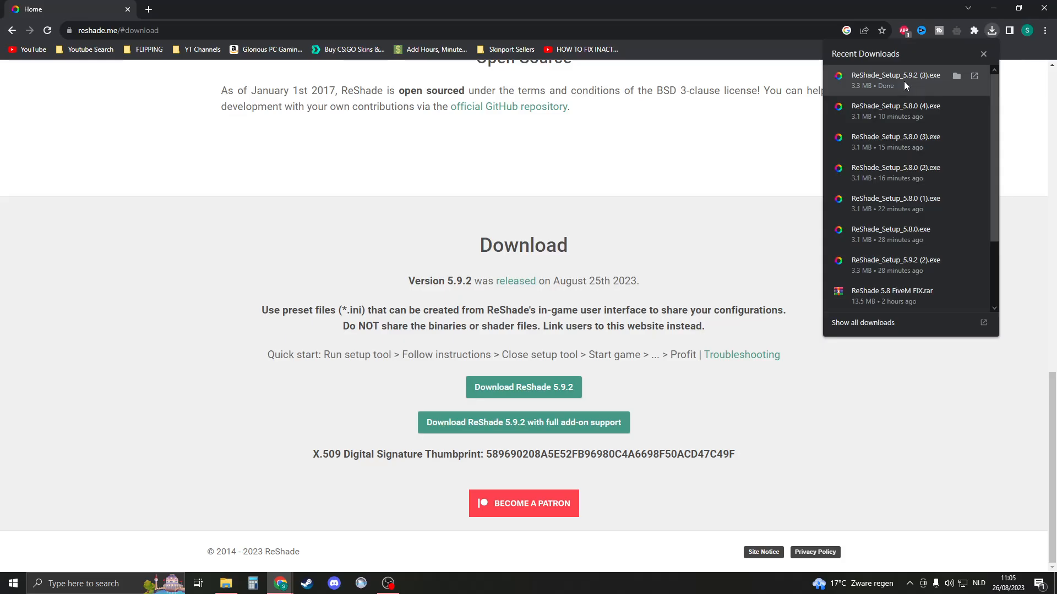
{"action": "left_click", "coordinate": [895, 74]}
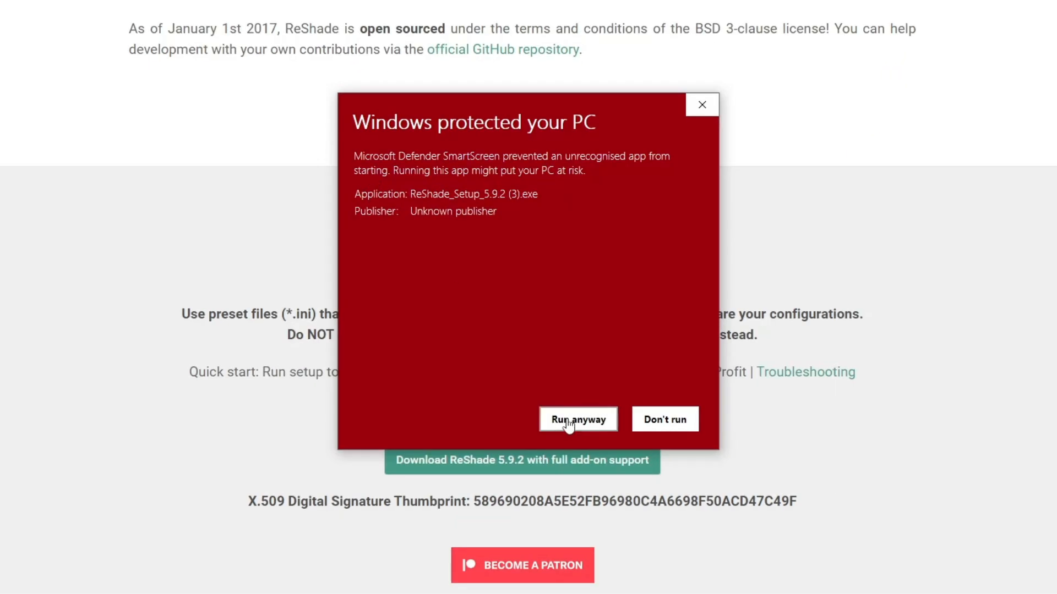
{"action": "left_click", "coordinate": [577, 420]}
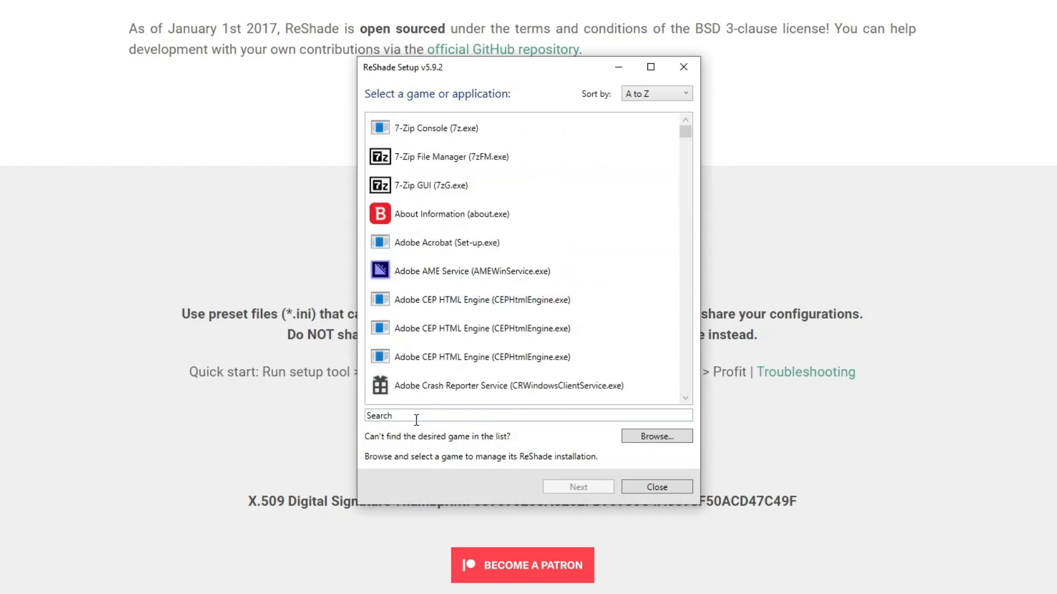
Step: Pick Grand Theft Auto V (GTA5.exe) as the game and choose Uninstall
{"action": "type", "text": "gta"}
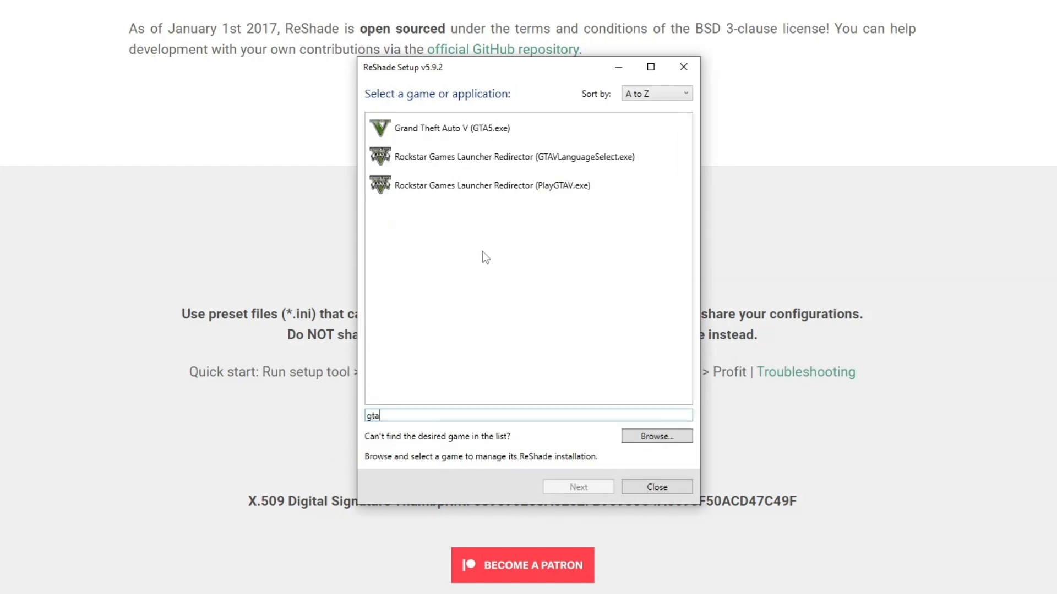
{"action": "left_click", "coordinate": [451, 128]}
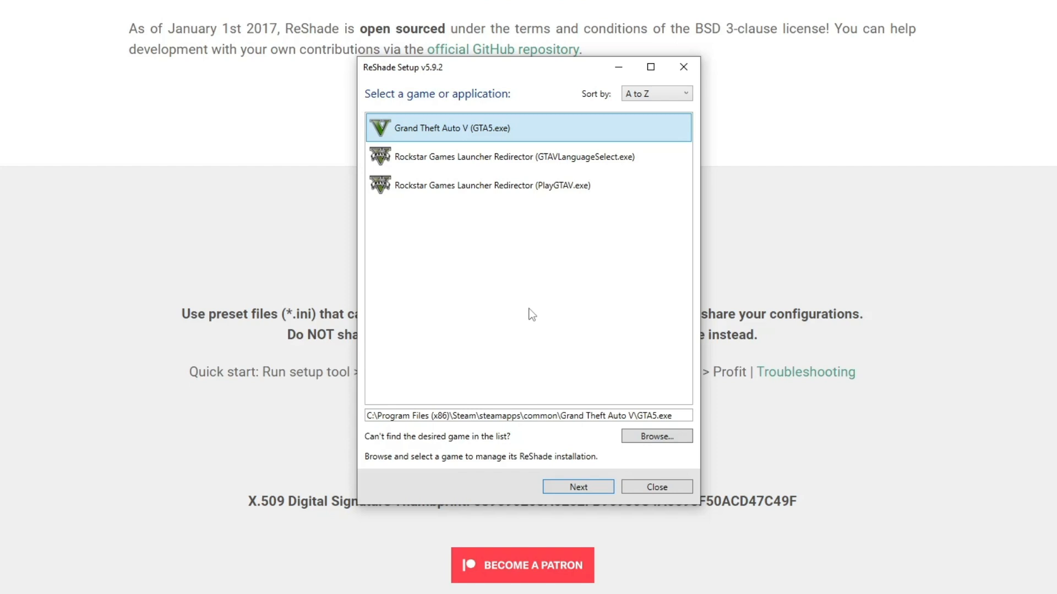
{"action": "left_click", "coordinate": [577, 486]}
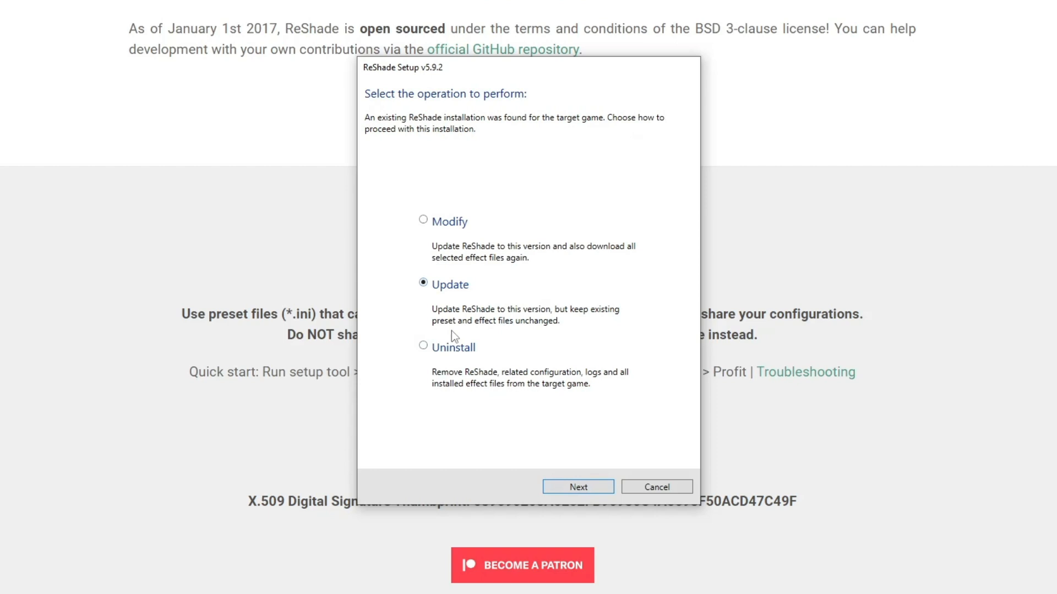
{"action": "left_click", "coordinate": [423, 346]}
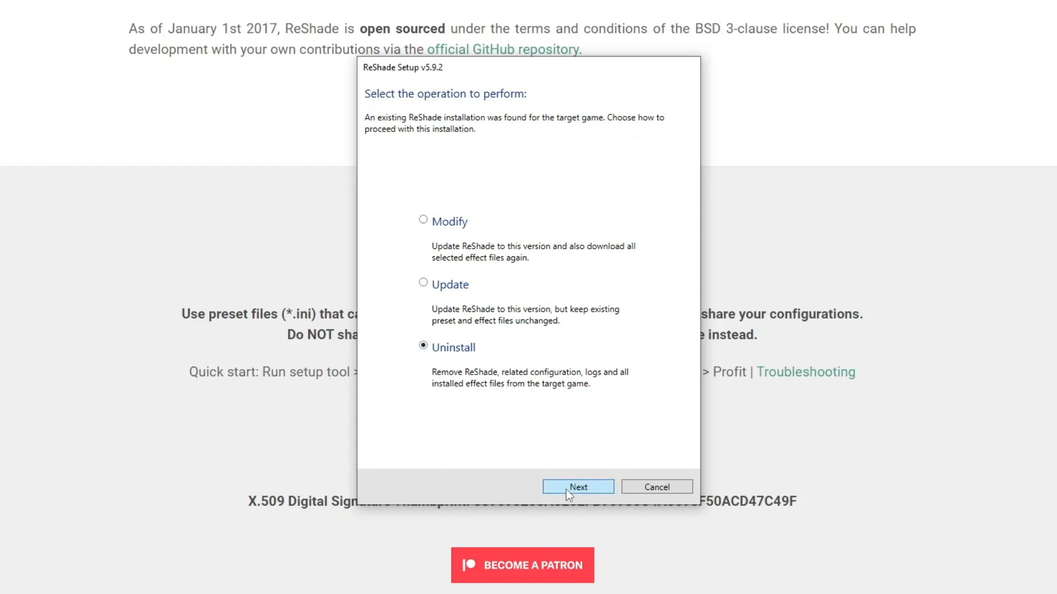